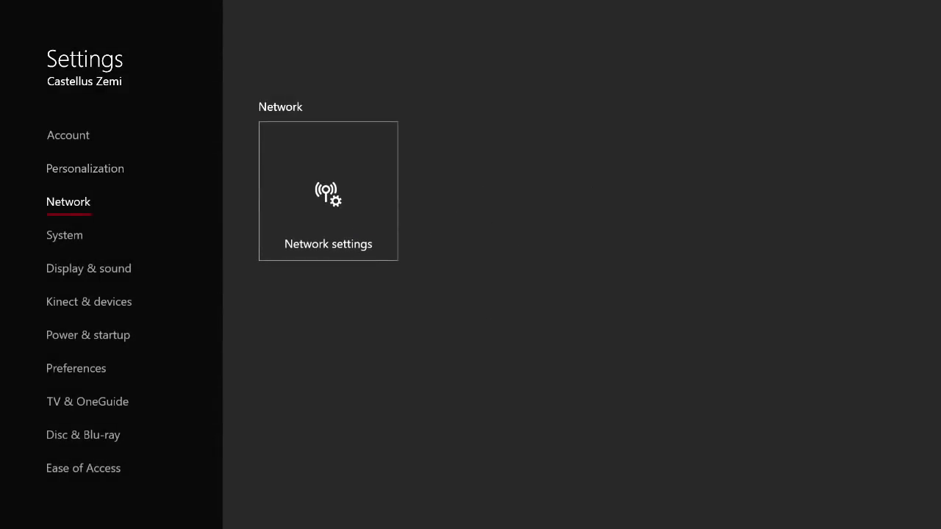
mouse_move(328, 191)
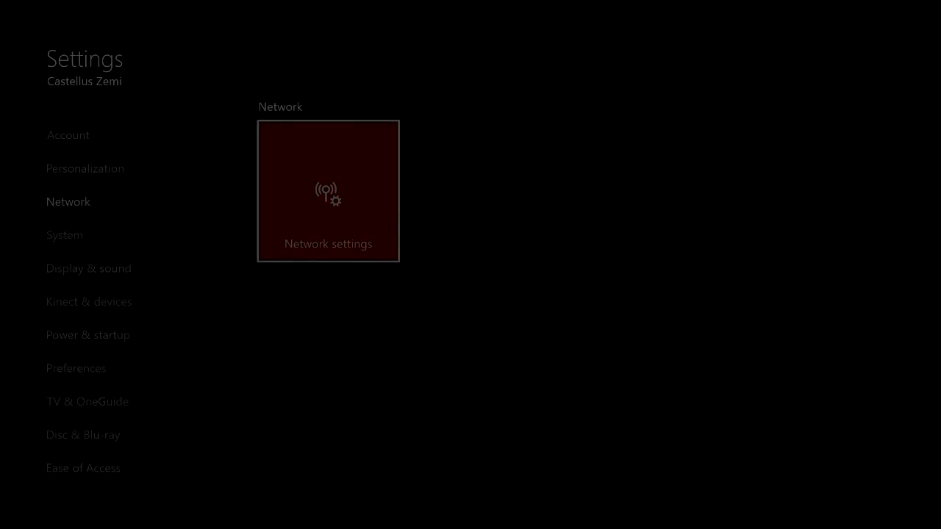
- Show the wired connection status with NAT Type Open and all services available
click(328, 191)
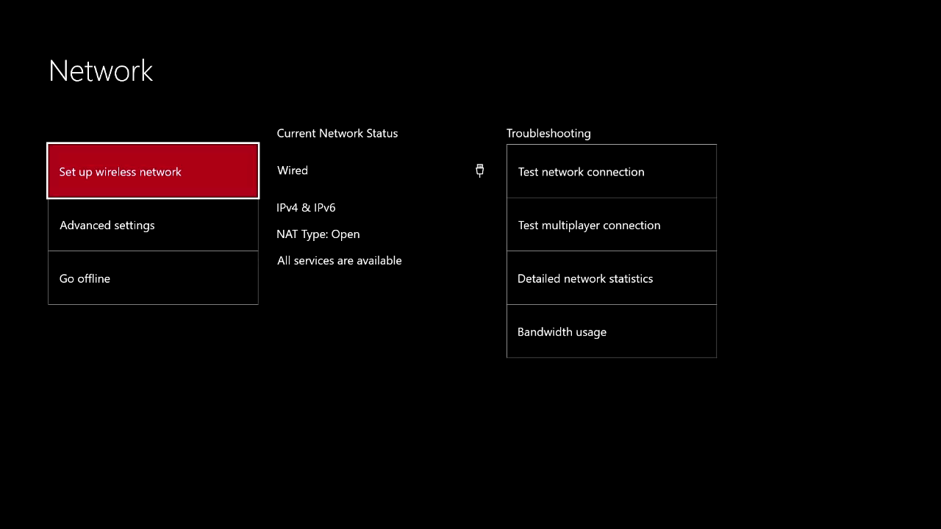
- Bring up the Guide's quick Settings tab with headset mic, volume and power options
key(Xbox)
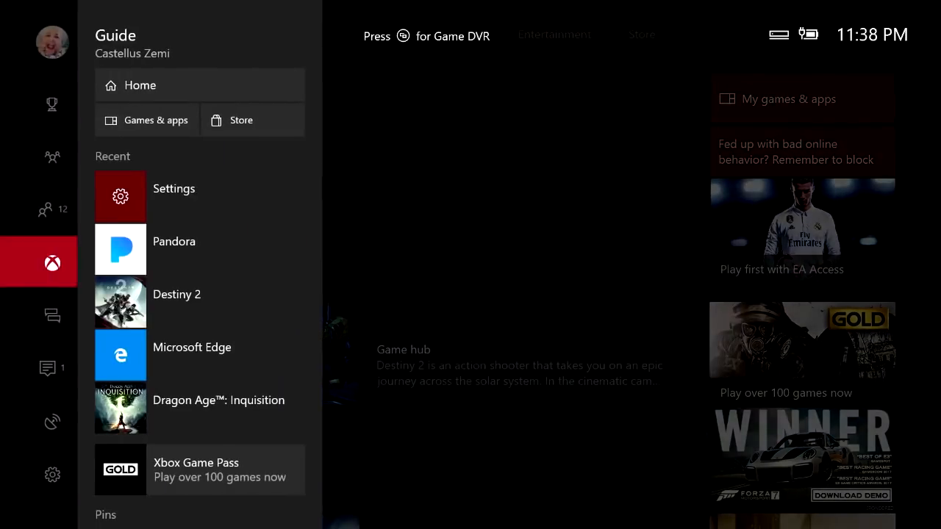
click(53, 473)
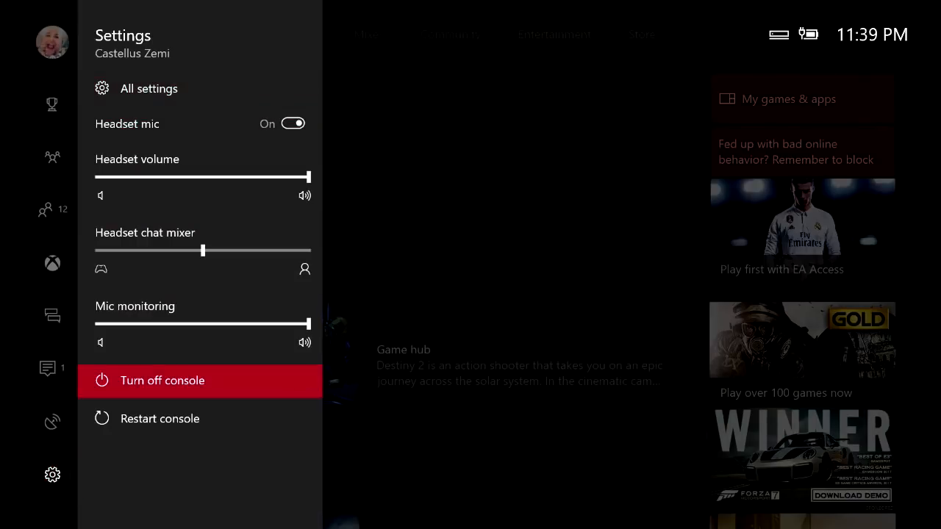
key(down)
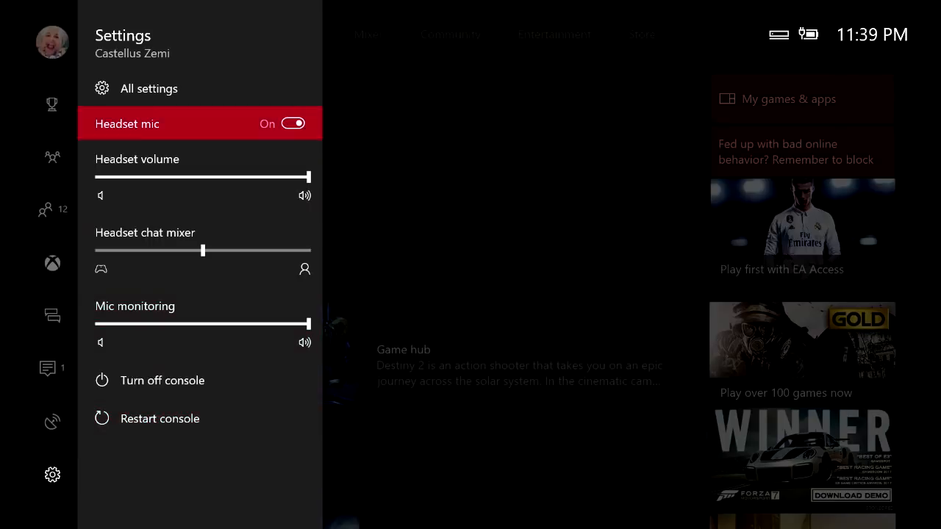
- Clear the alternate MAC address under Network > Advanced settings, reaching the Restart console prompt
click(148, 89)
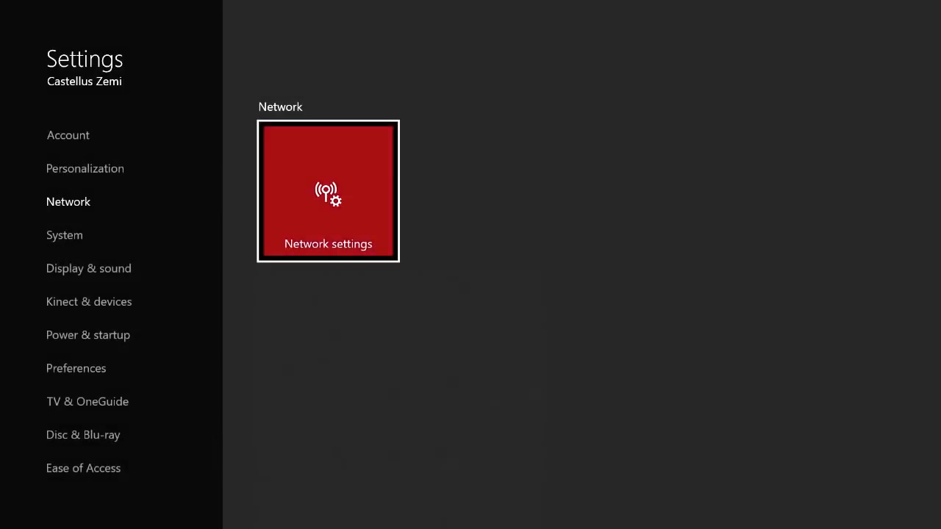
click(328, 191)
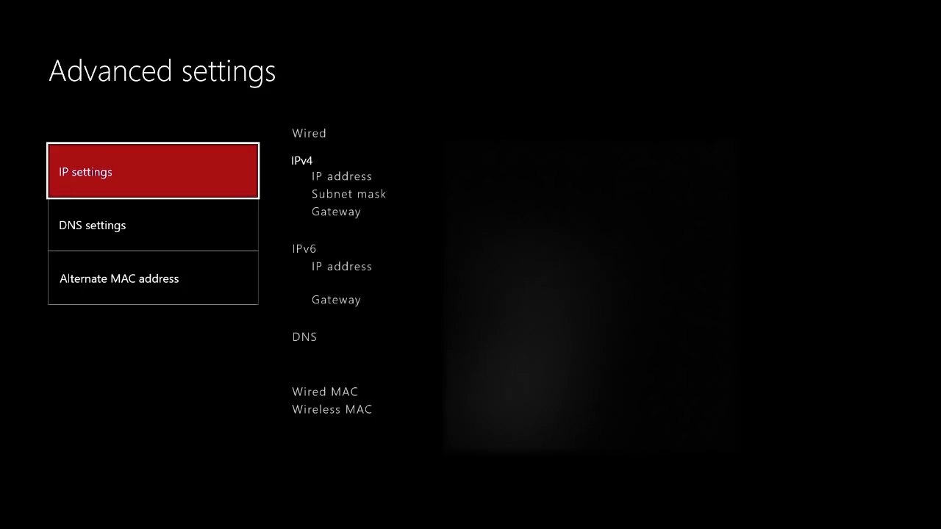
click(119, 280)
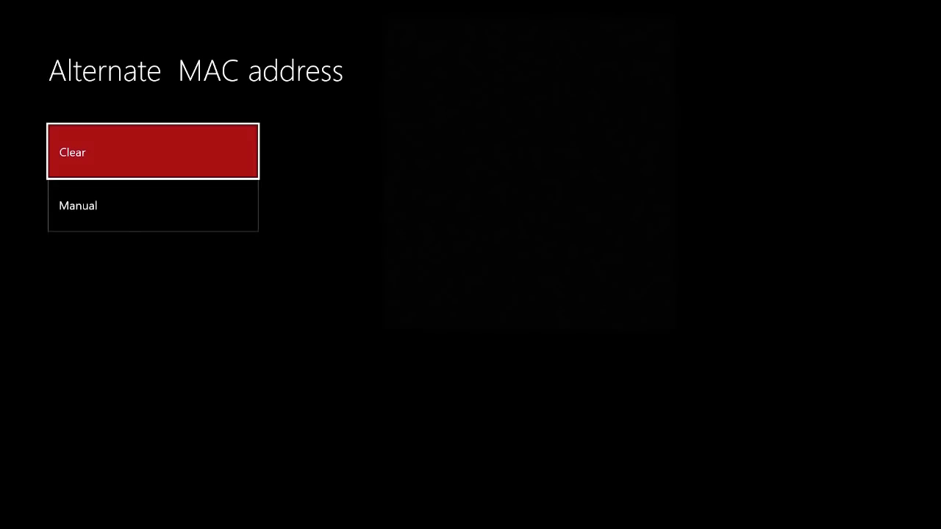
click(153, 152)
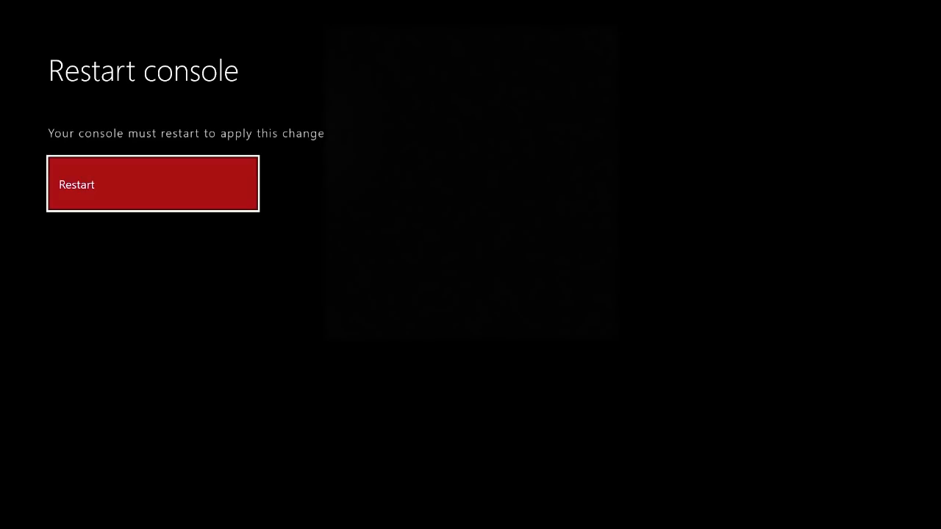